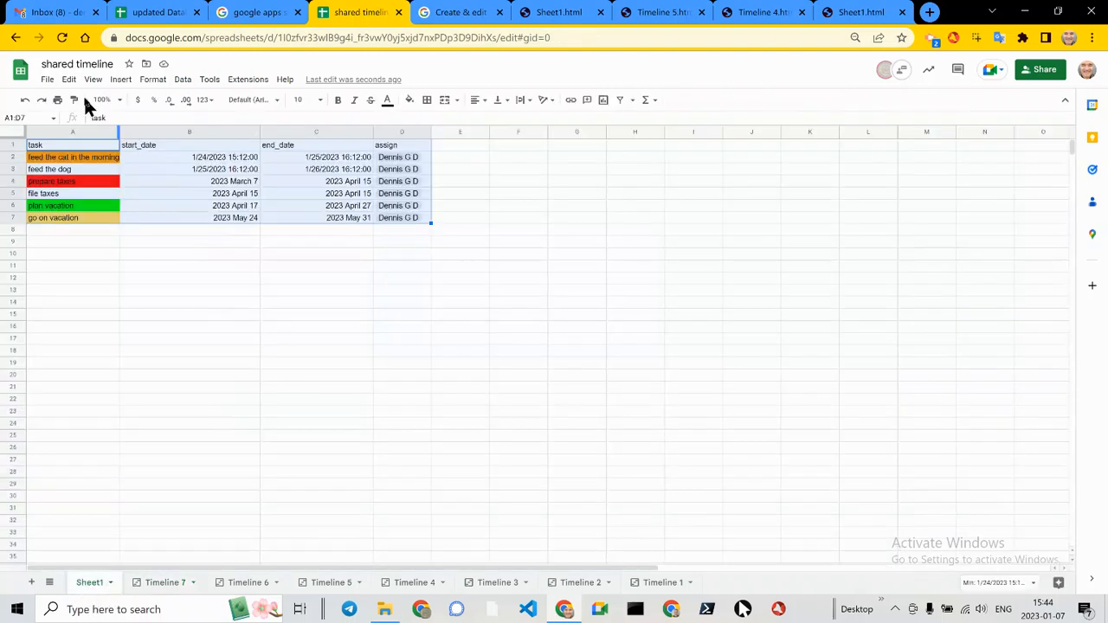
- Insert a timeline built from the task table A1:D7 onto a new Timeline 8 sheet
click(122, 80)
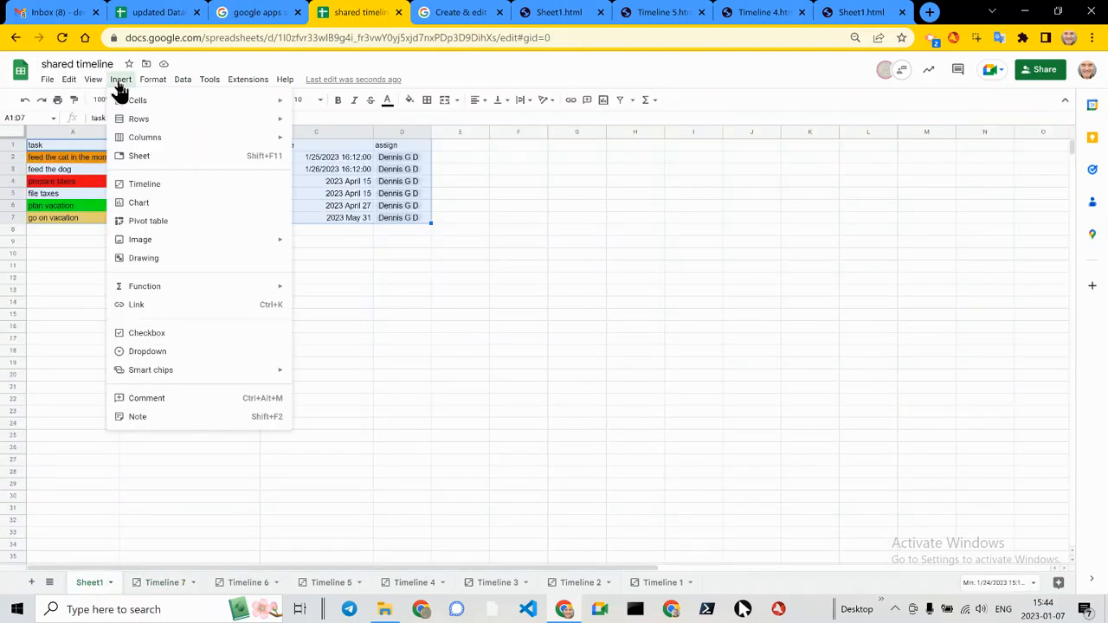
mouse_move(145, 183)
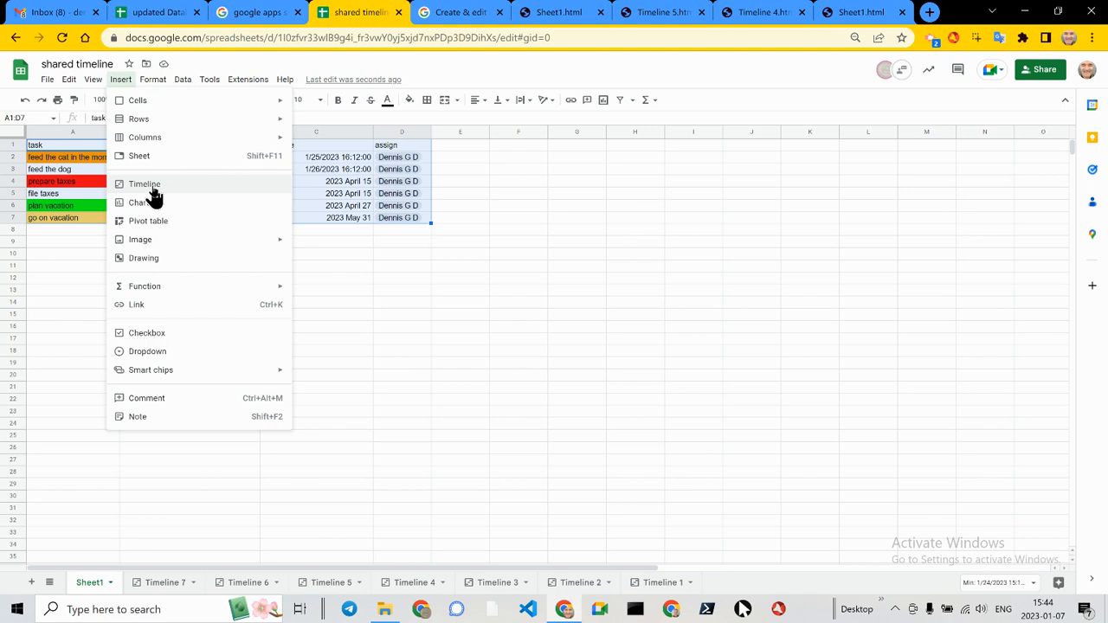
mouse_move(165, 194)
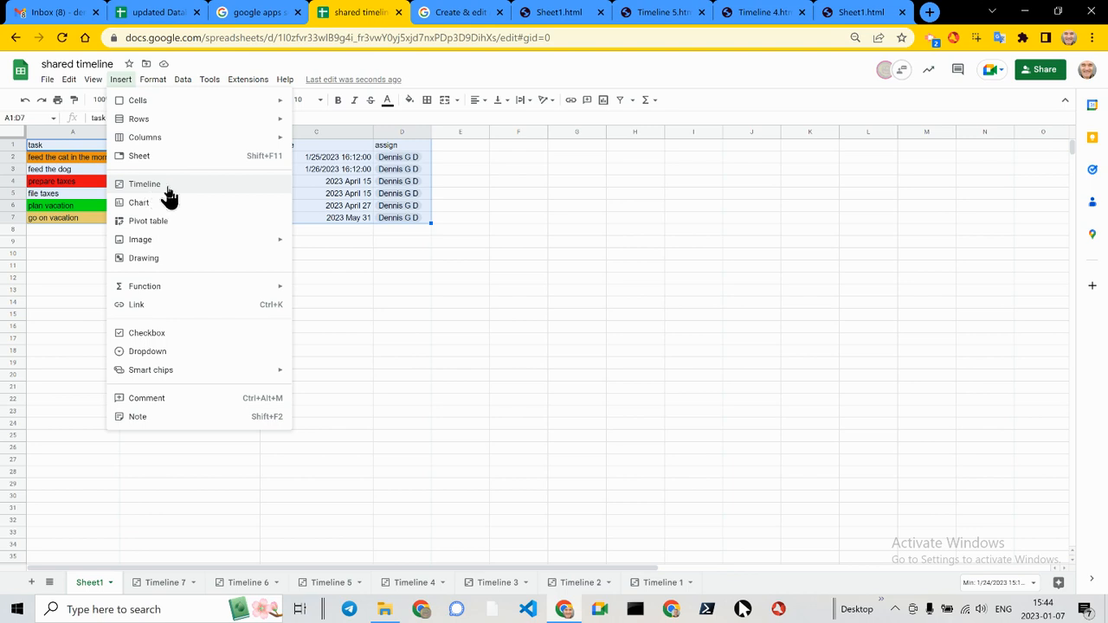
mouse_move(228, 205)
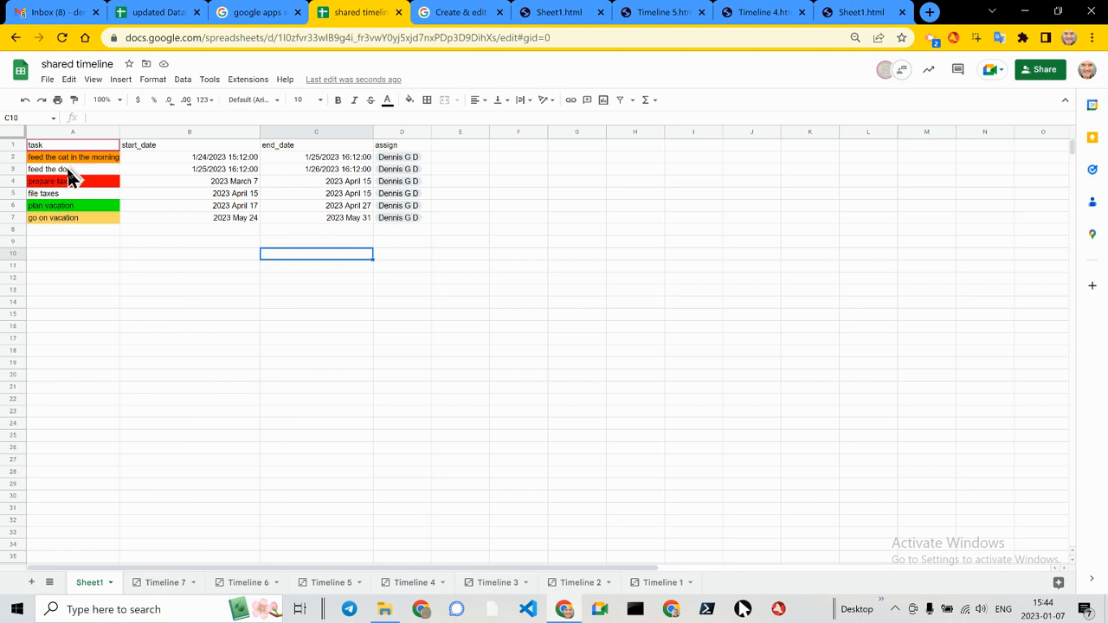
click(73, 170)
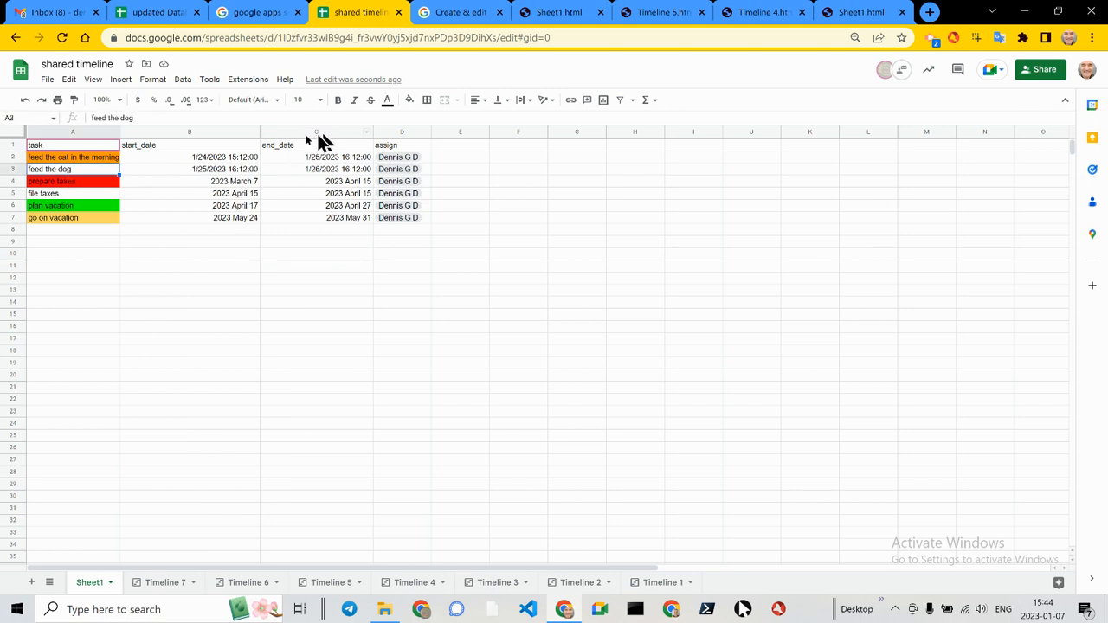
click(408, 99)
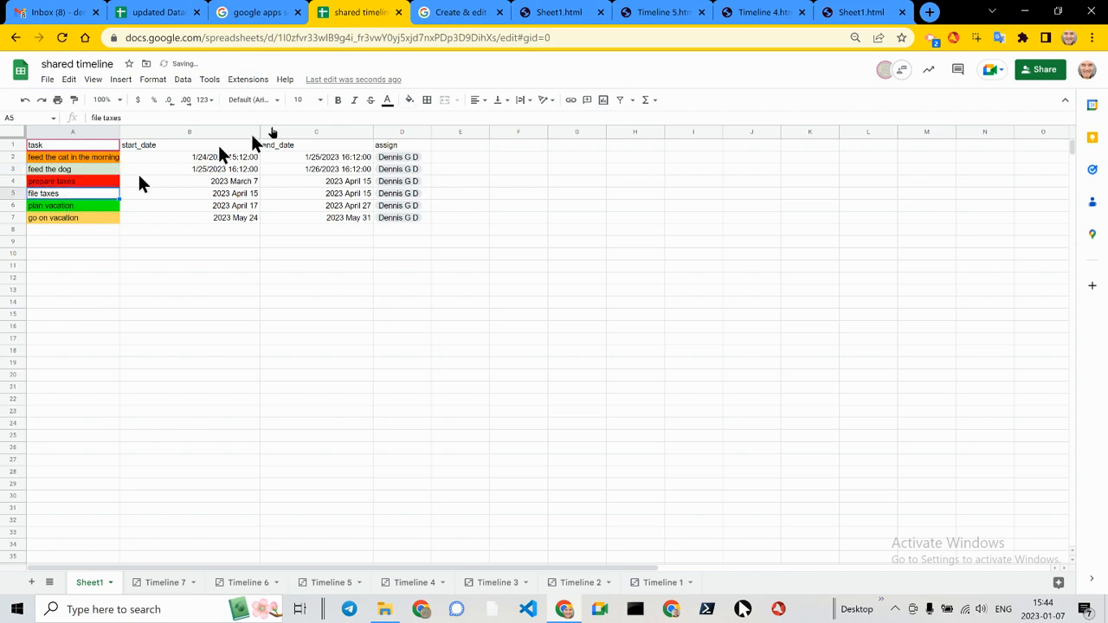
click(409, 99)
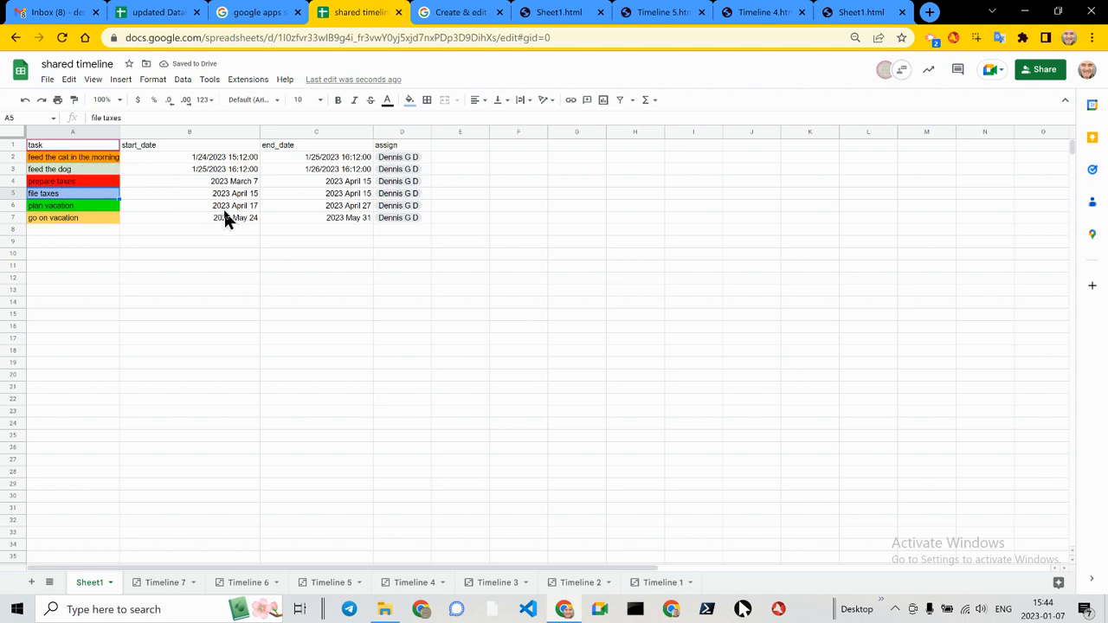
mouse_move(250, 177)
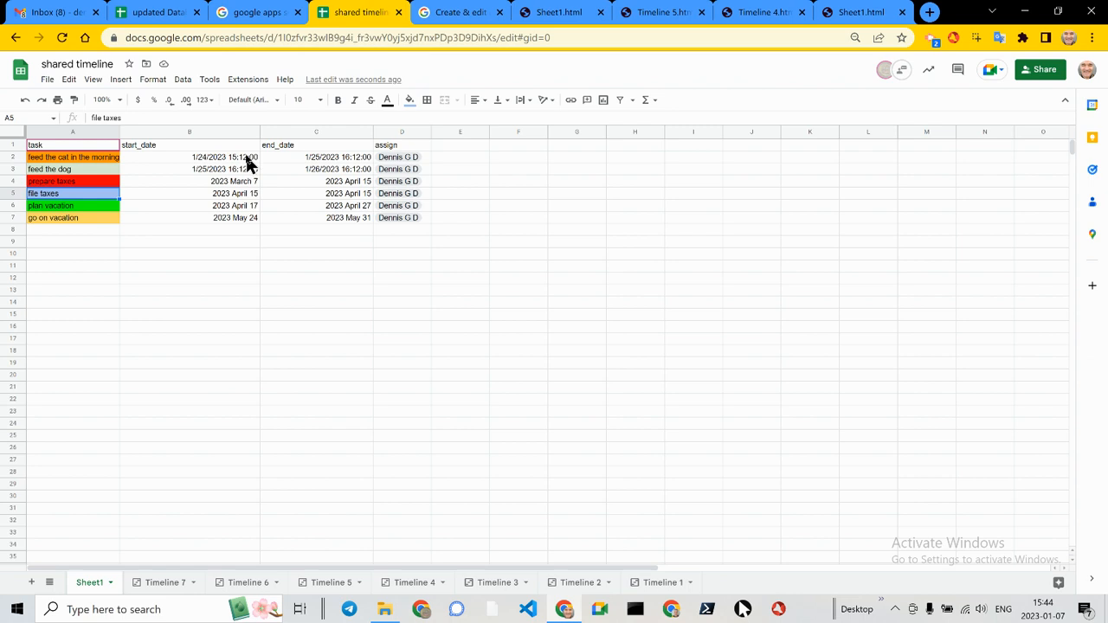
mouse_move(249, 164)
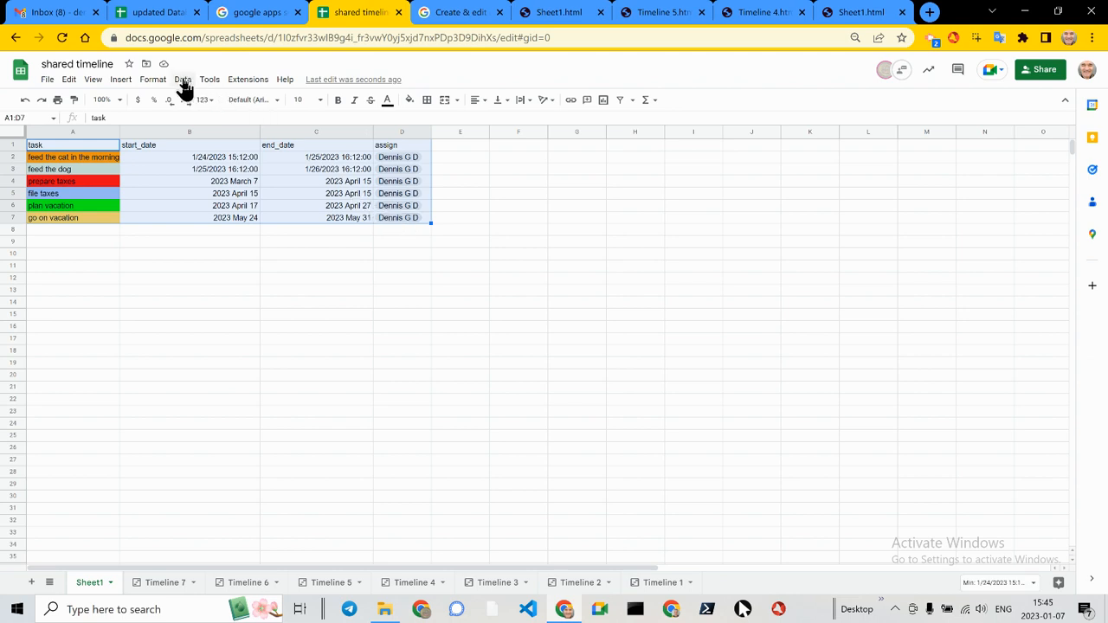
click(152, 79)
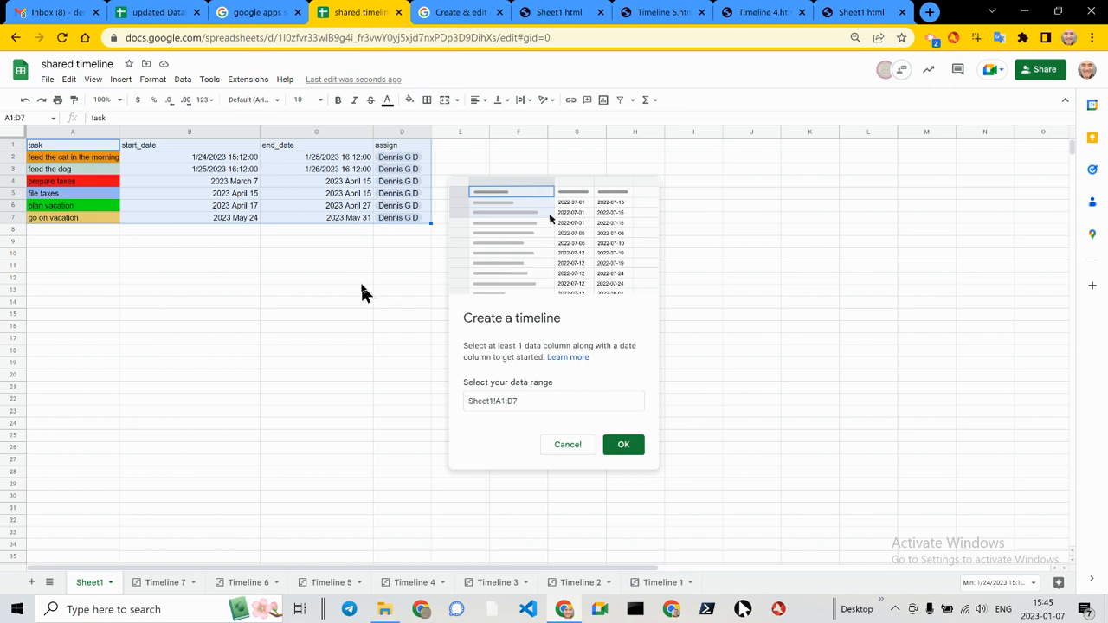
click(623, 443)
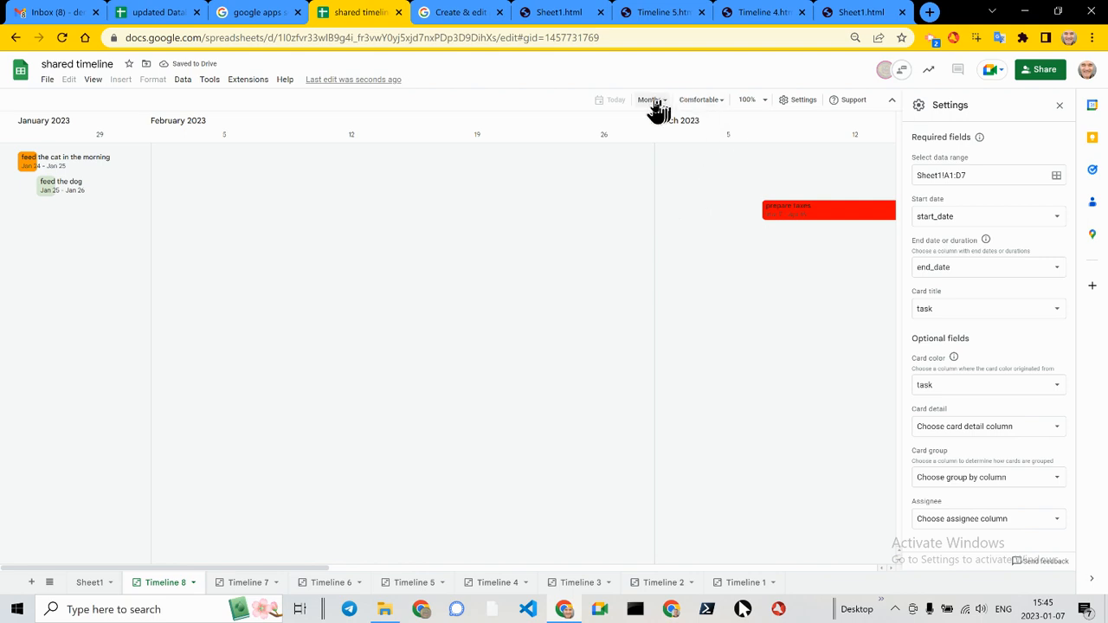
- Scale the timeline to Days and show the 'feed the dog' card details
click(650, 98)
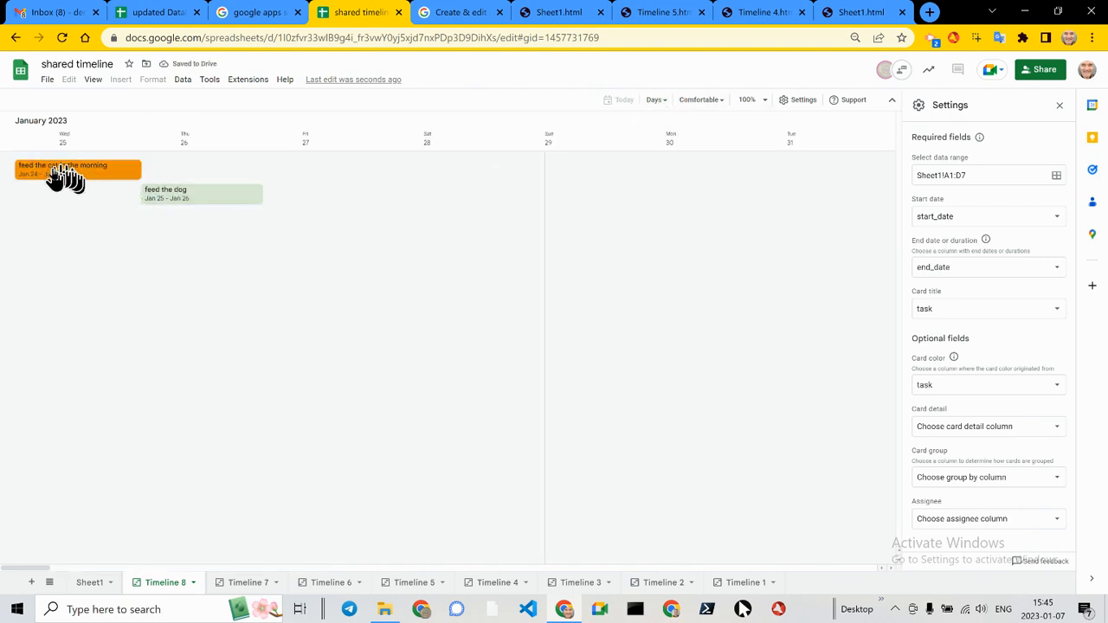
click(78, 170)
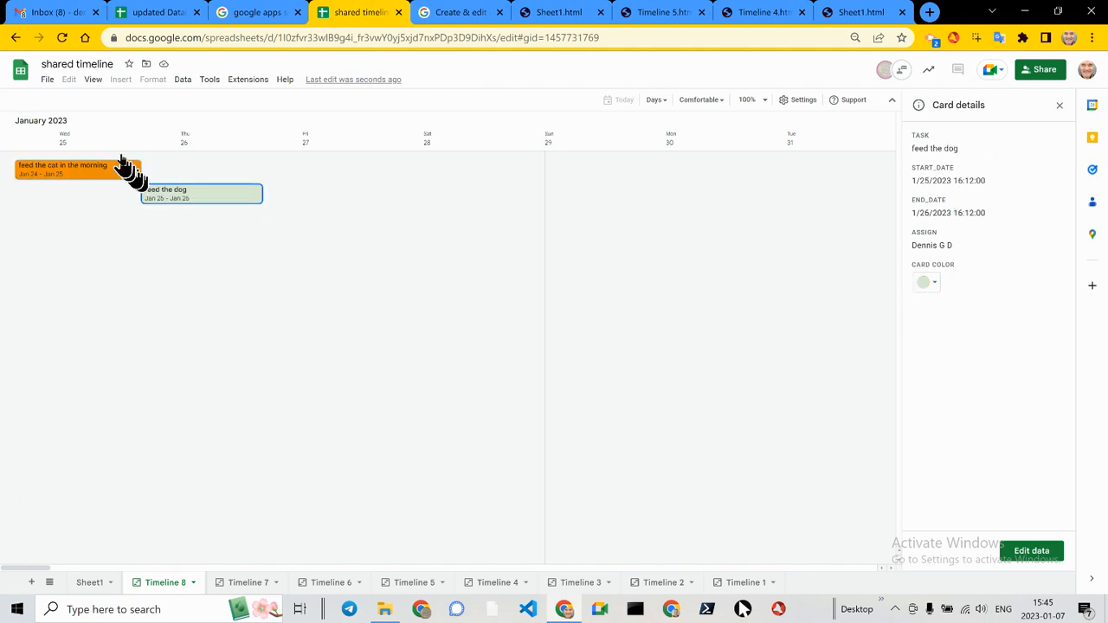
mouse_move(415, 211)
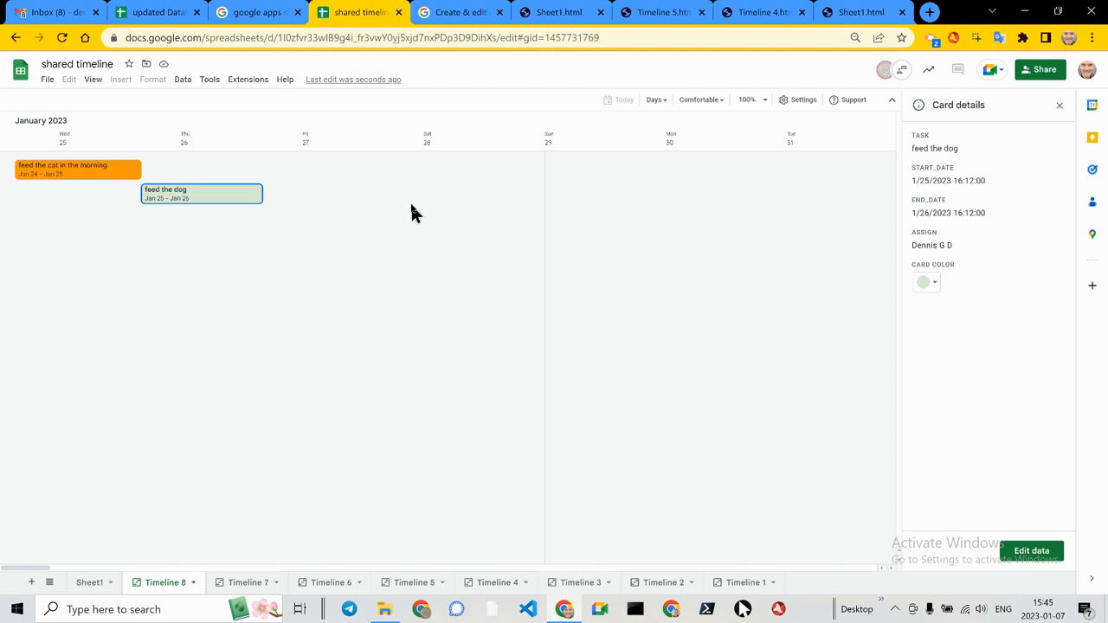
mouse_move(204, 187)
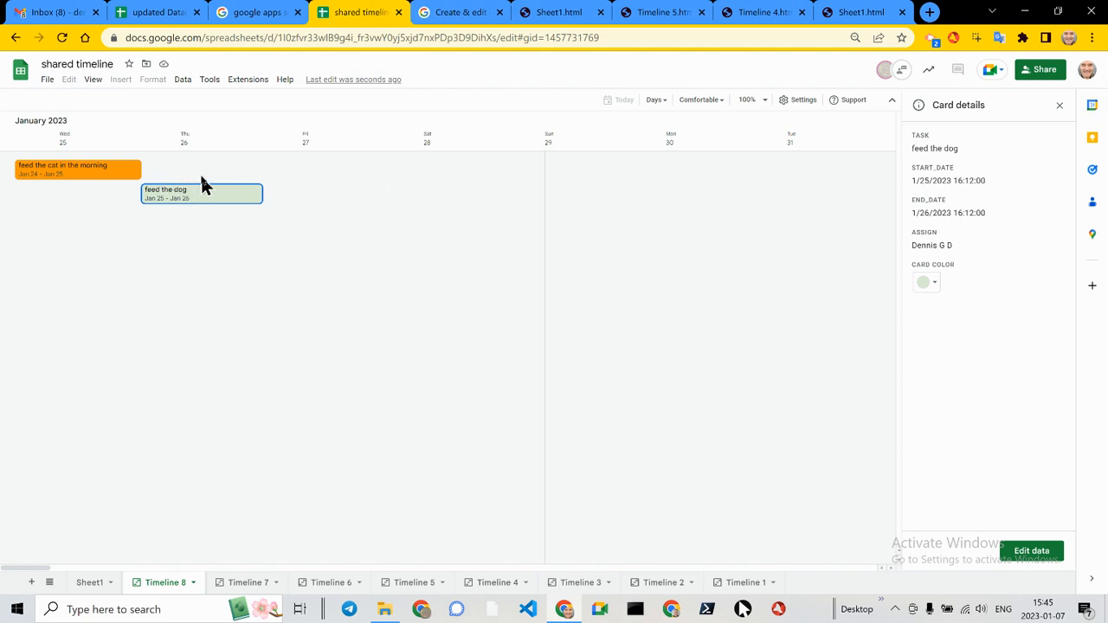
mouse_move(642, 121)
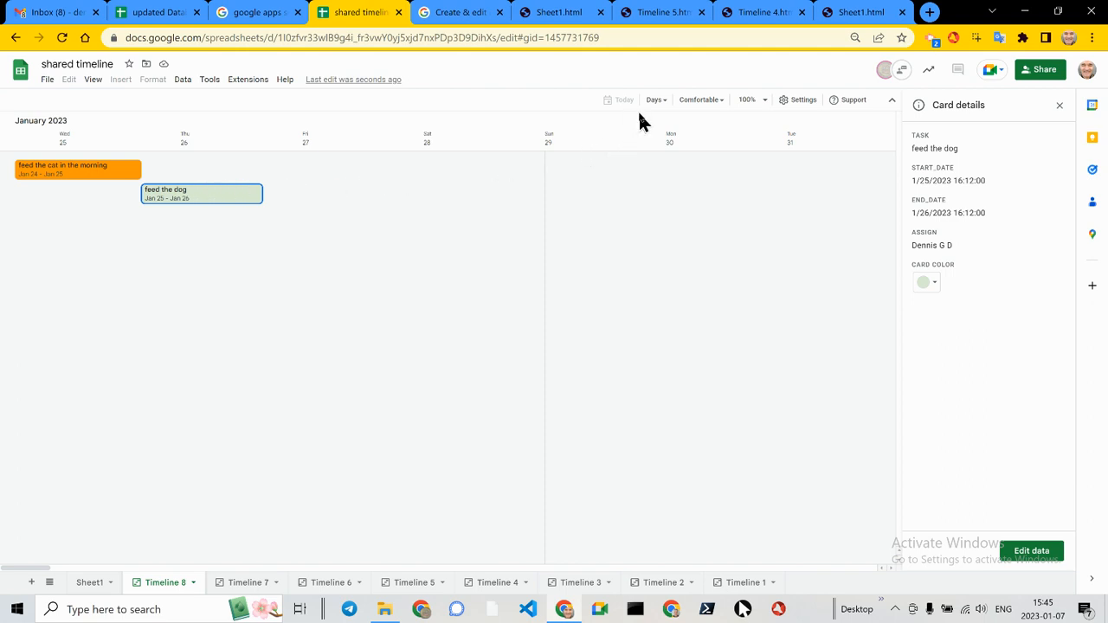
- Switch the timeline scale to weekly, then to monthly (January through March 2023)
click(654, 99)
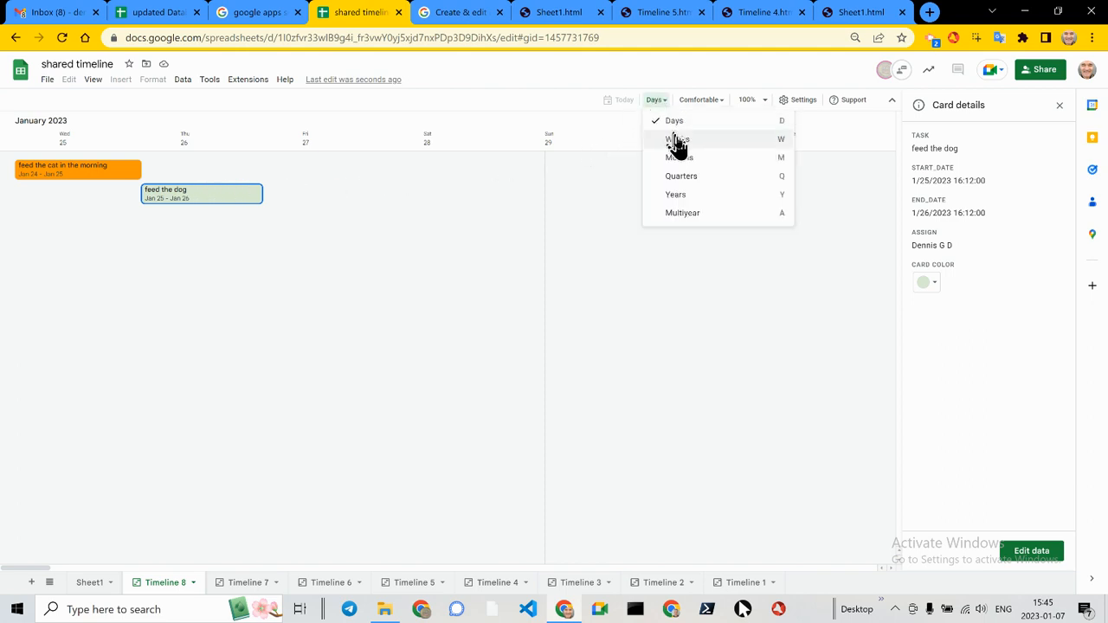
click(678, 139)
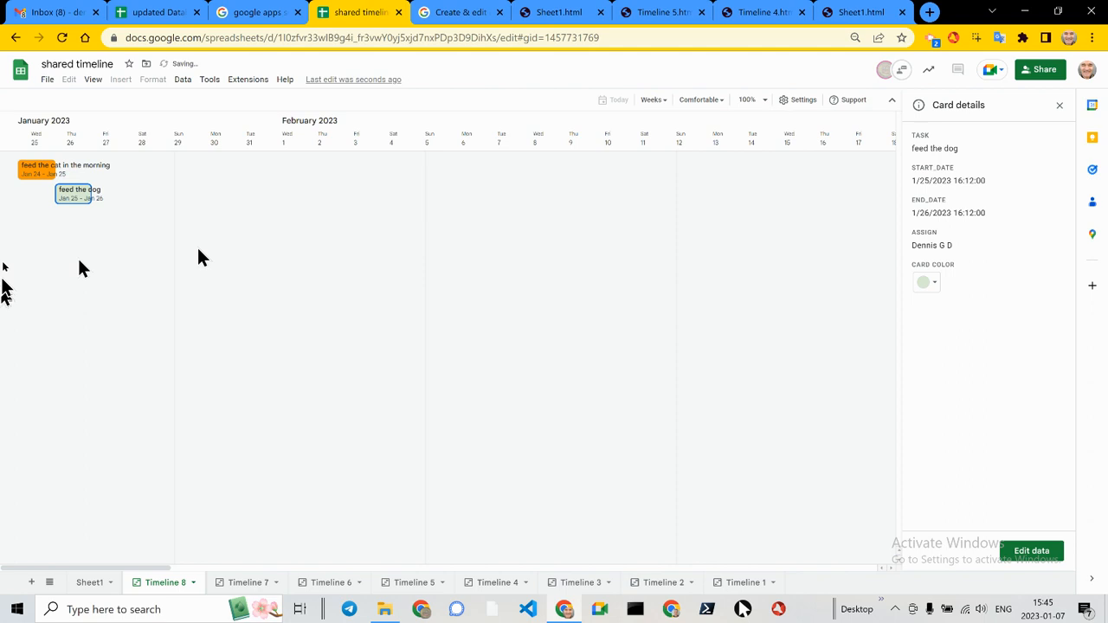
click(651, 99)
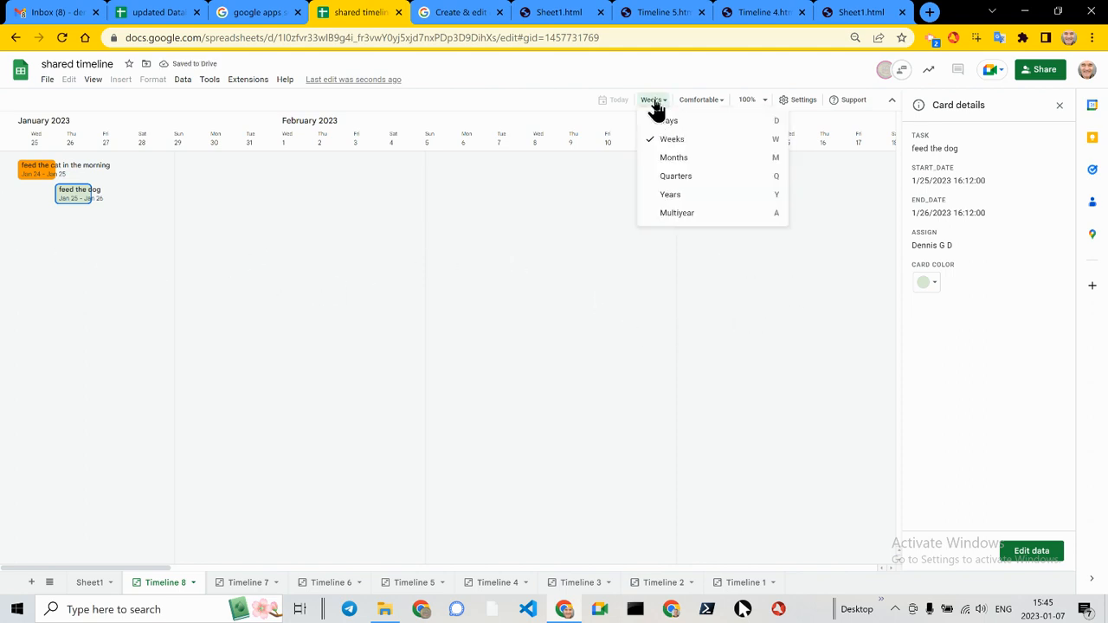
click(673, 156)
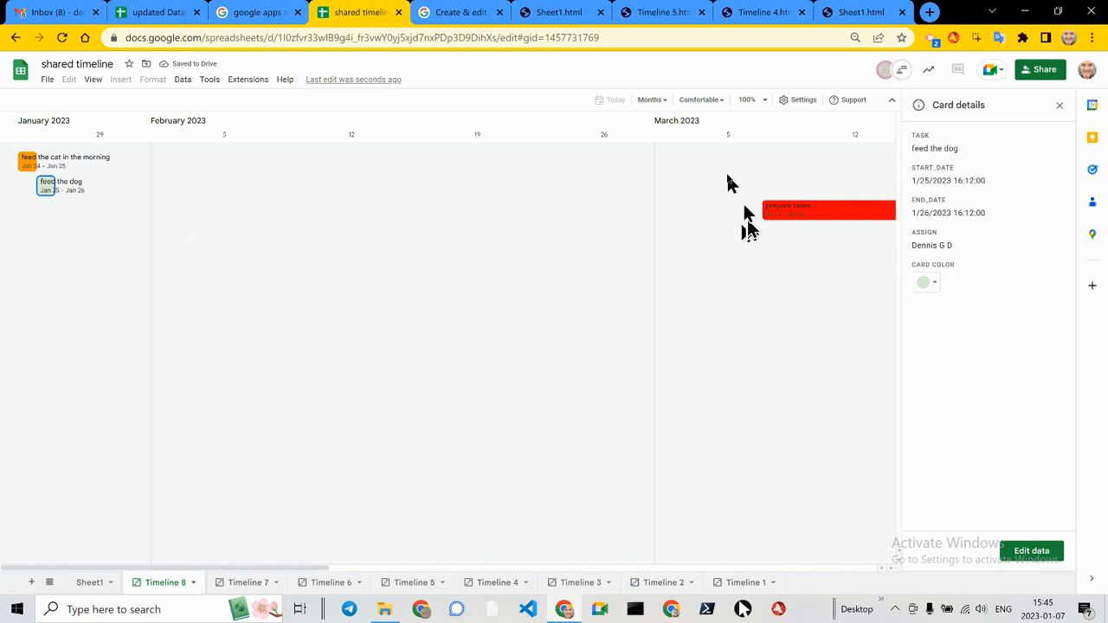
mouse_move(204, 540)
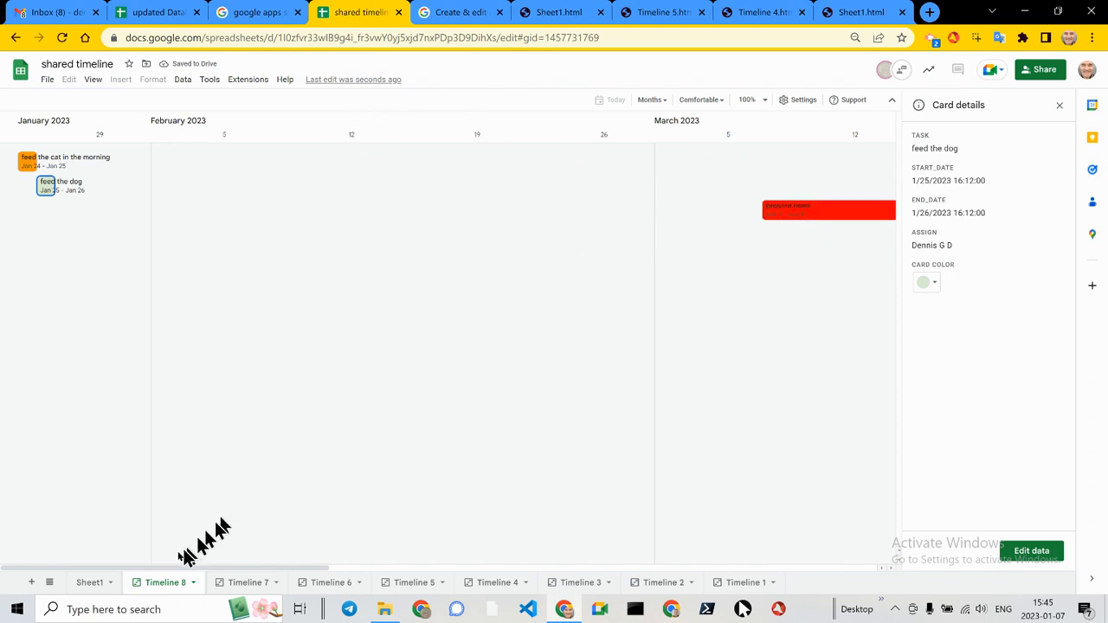
- Switch between the Sheet1 task table and the Timeline 8 view via the sheet tabs
click(90, 581)
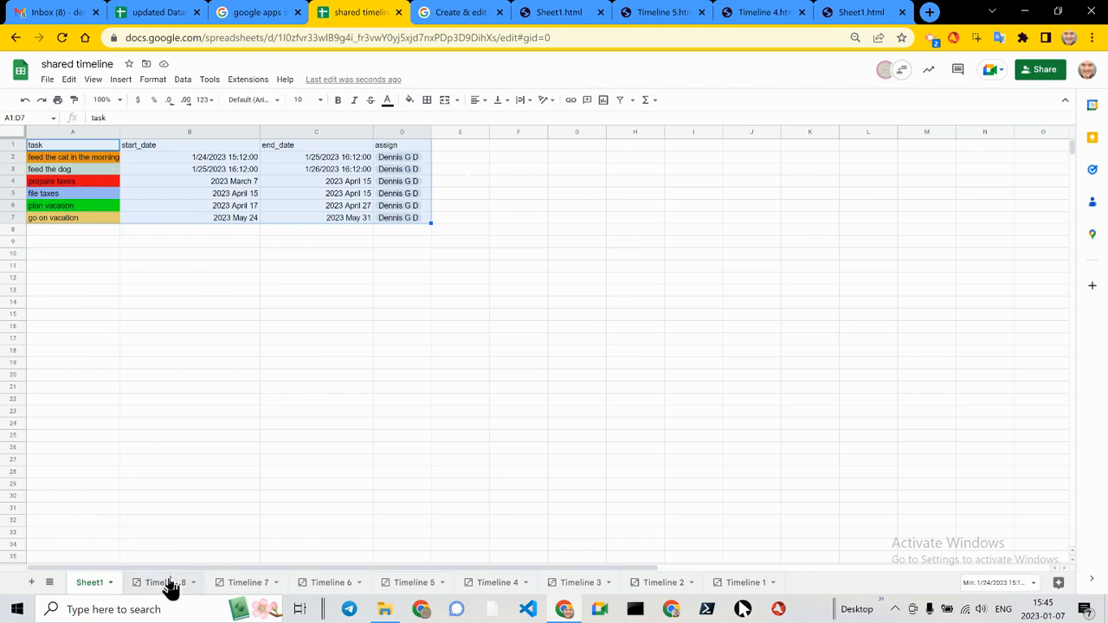
click(163, 582)
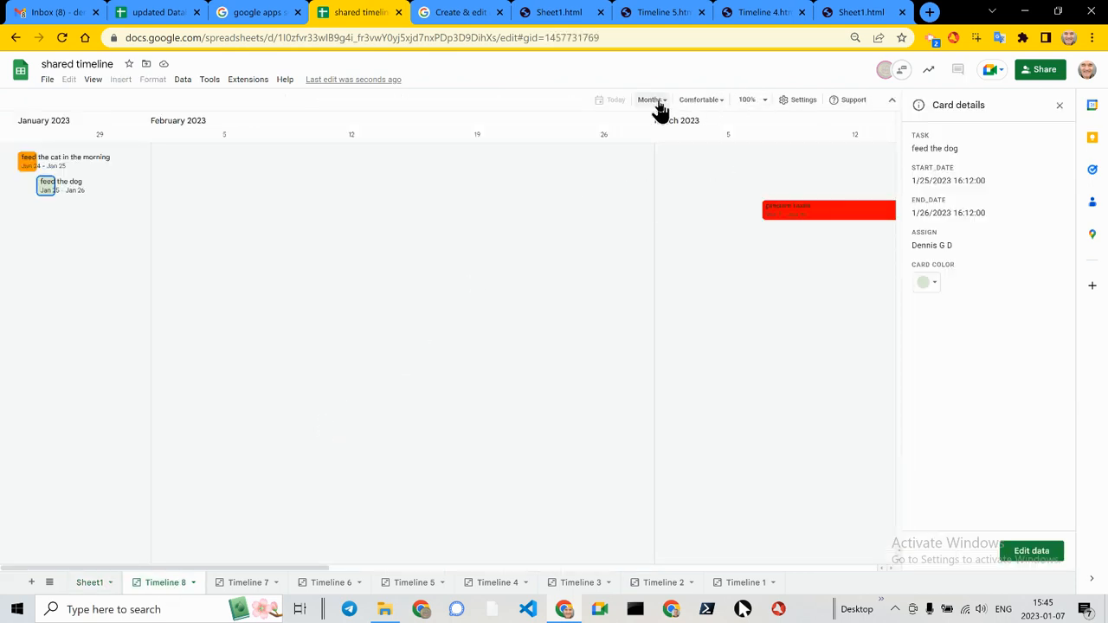
click(649, 99)
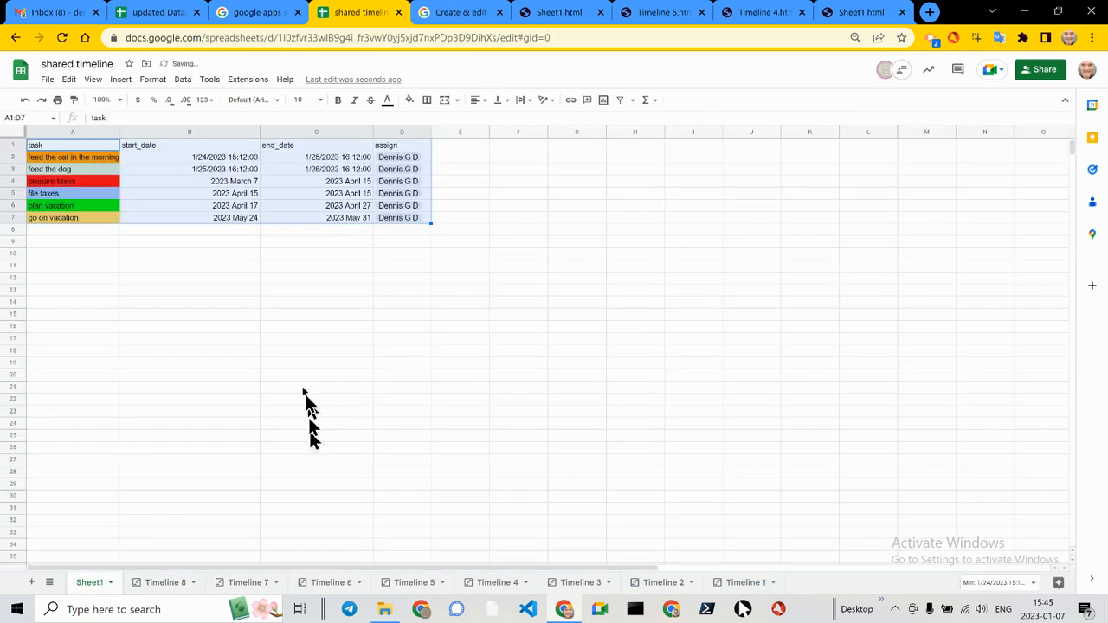
mouse_move(339, 227)
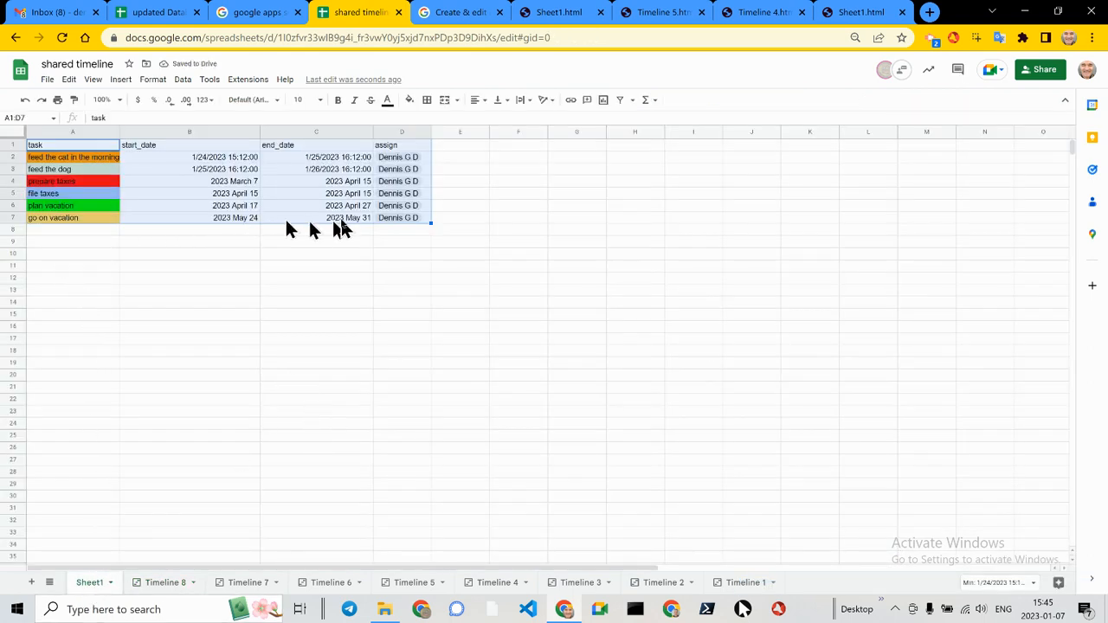
click(166, 582)
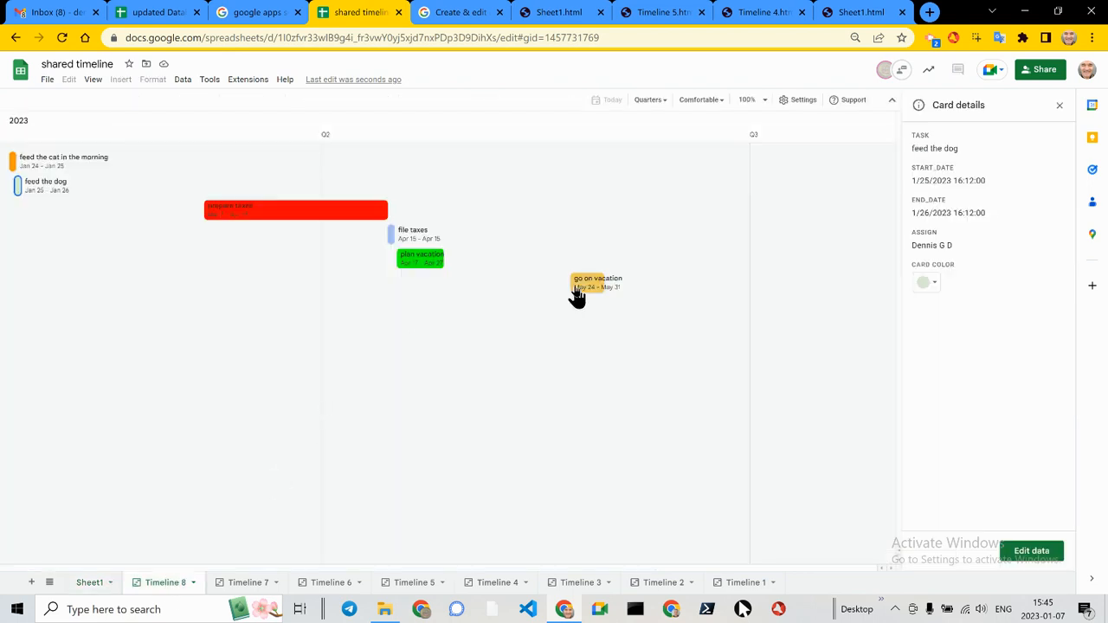
mouse_move(14, 182)
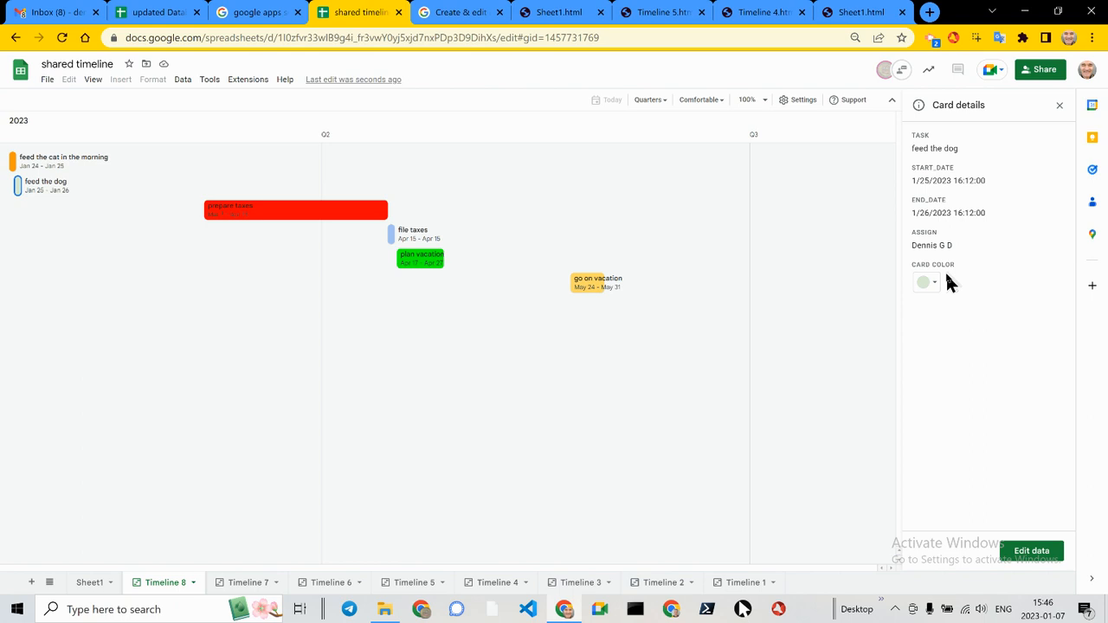
mouse_move(952, 252)
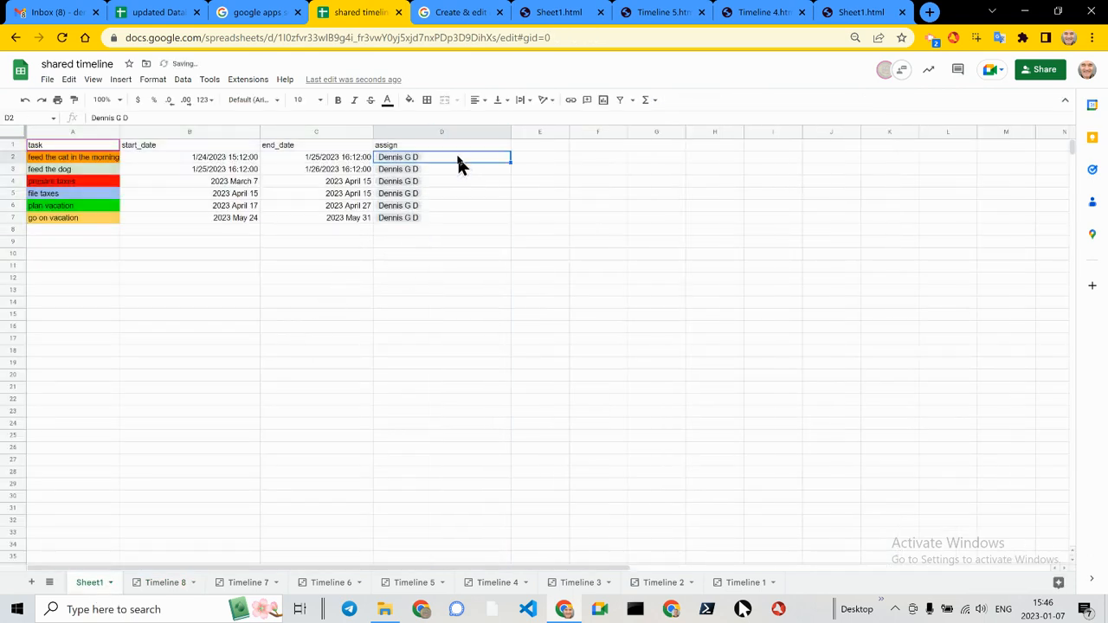
right_click(441, 156)
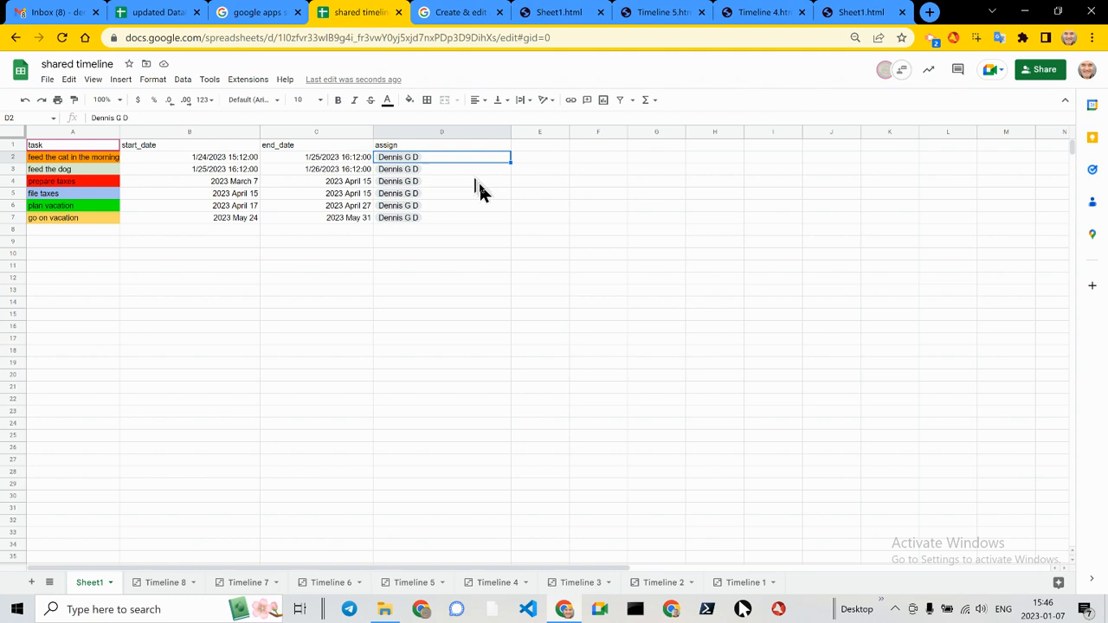
mouse_move(446, 165)
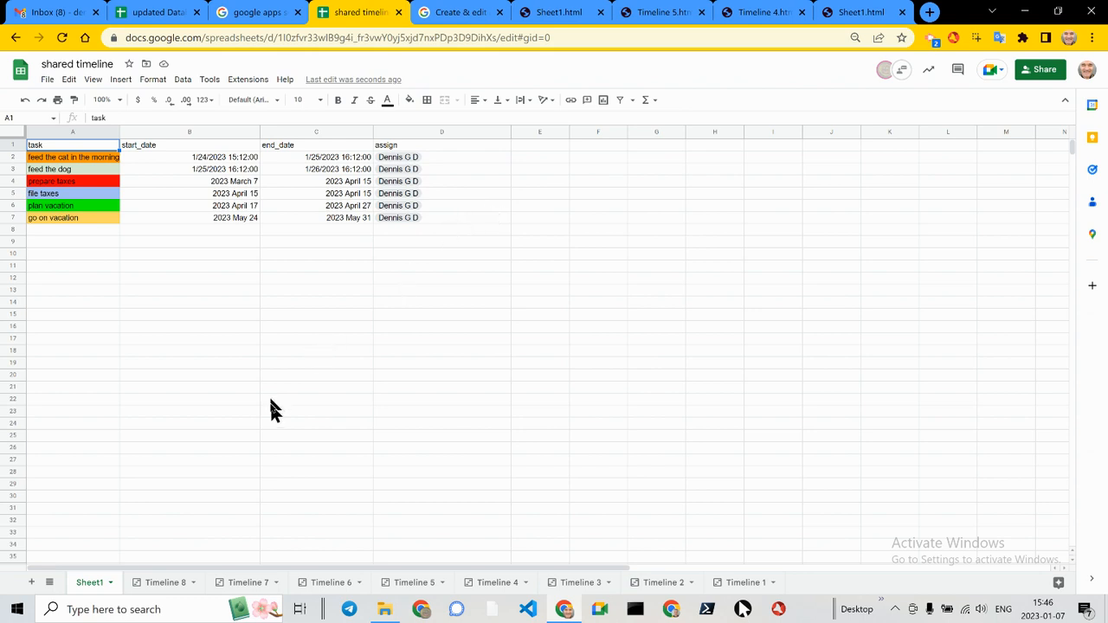
- Download the spreadsheet from the Timeline 8 tab as a Web Page (.html) zip
click(166, 582)
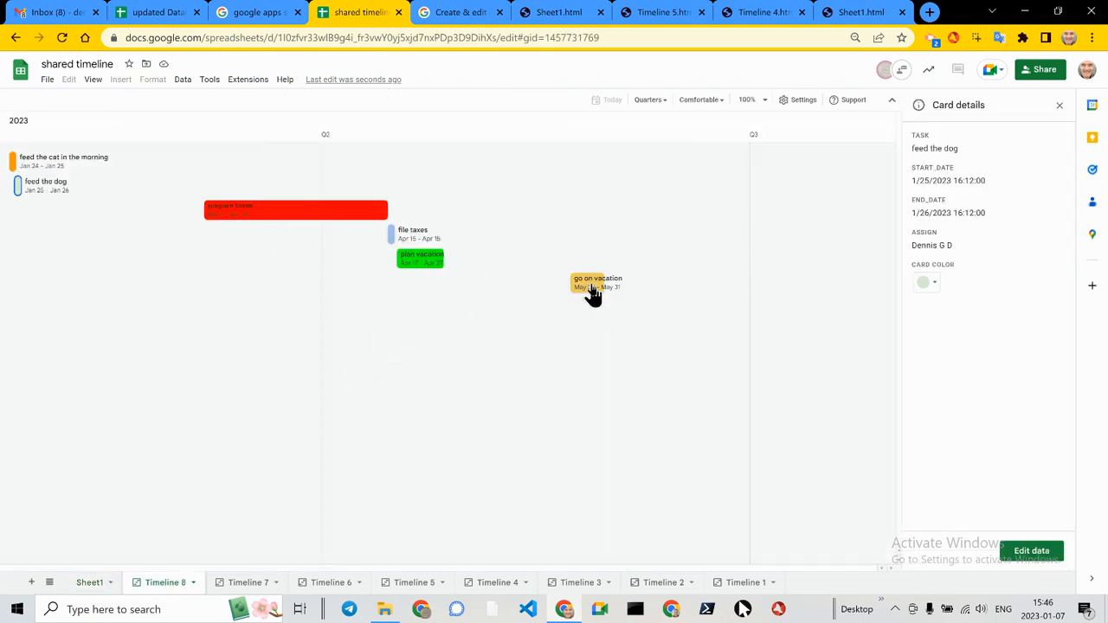
click(46, 79)
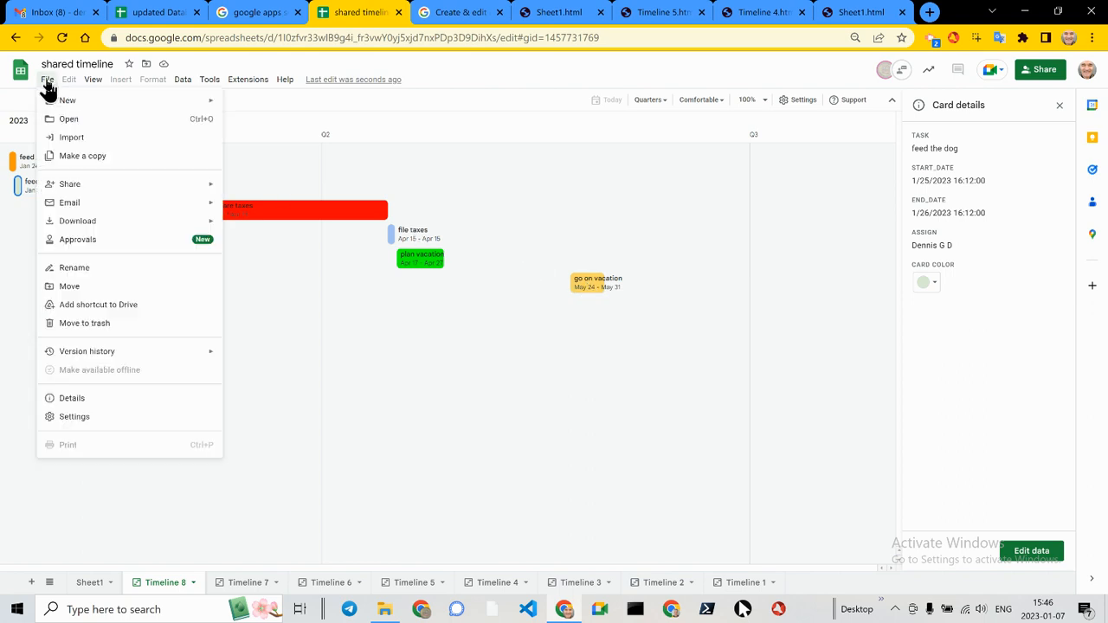
click(76, 222)
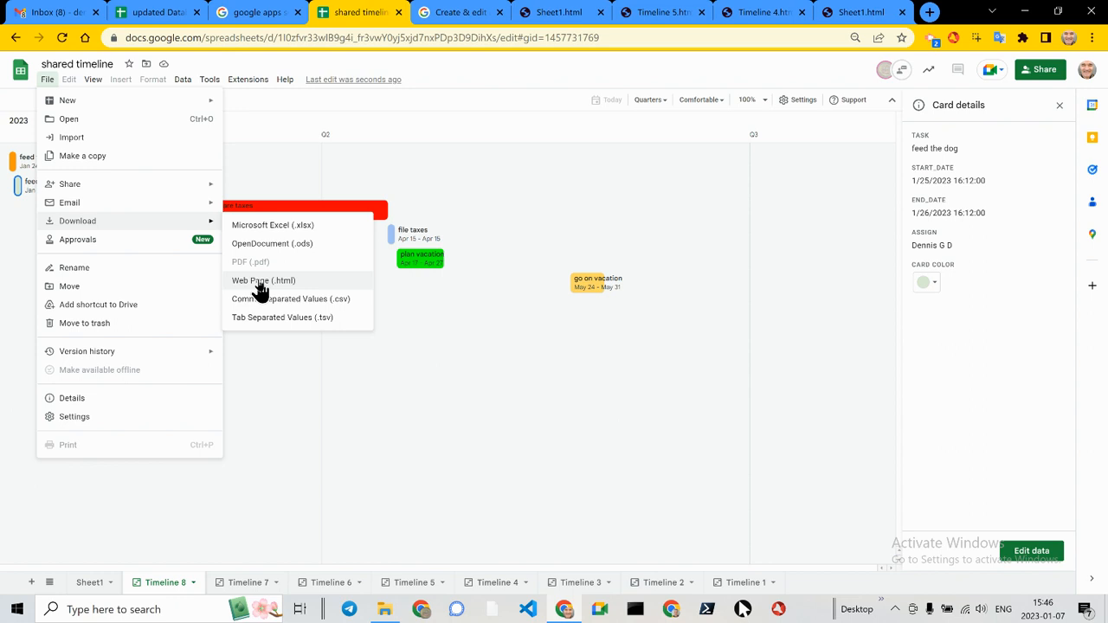
click(263, 290)
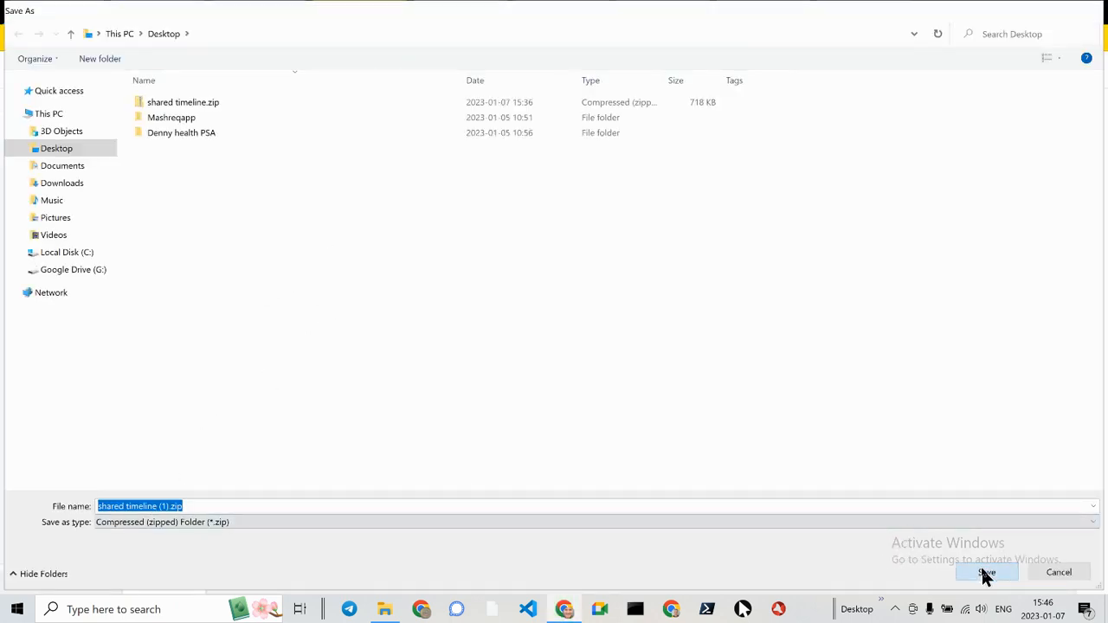
- Save 'shared timeline (1).zip' to the Desktop and launch its Sheet1.html page
click(986, 571)
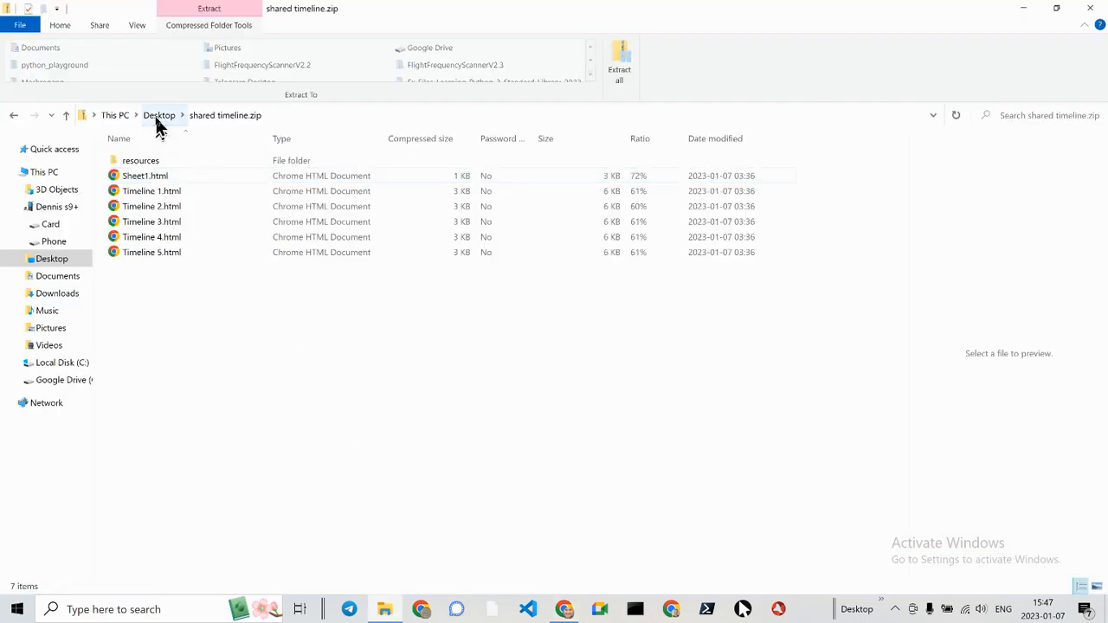
click(159, 115)
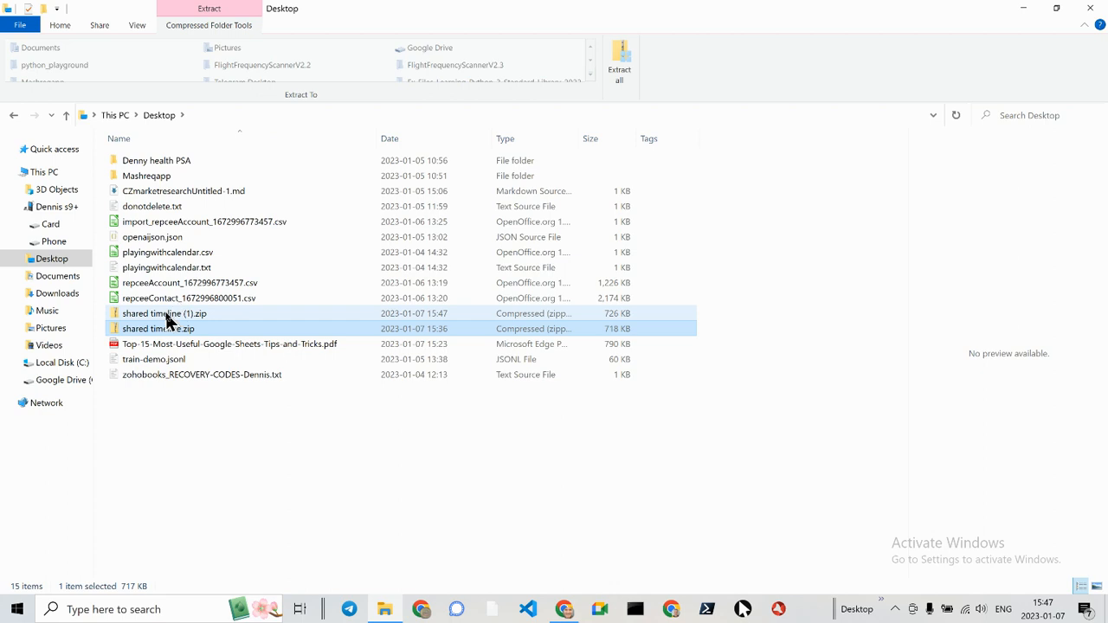
double_click(163, 314)
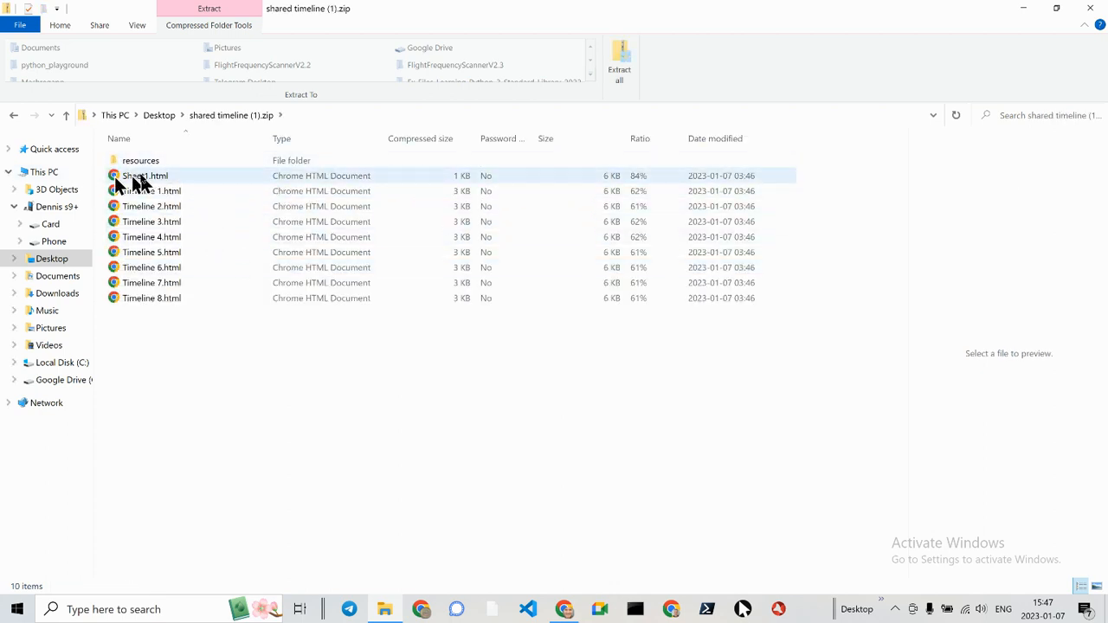
double_click(145, 177)
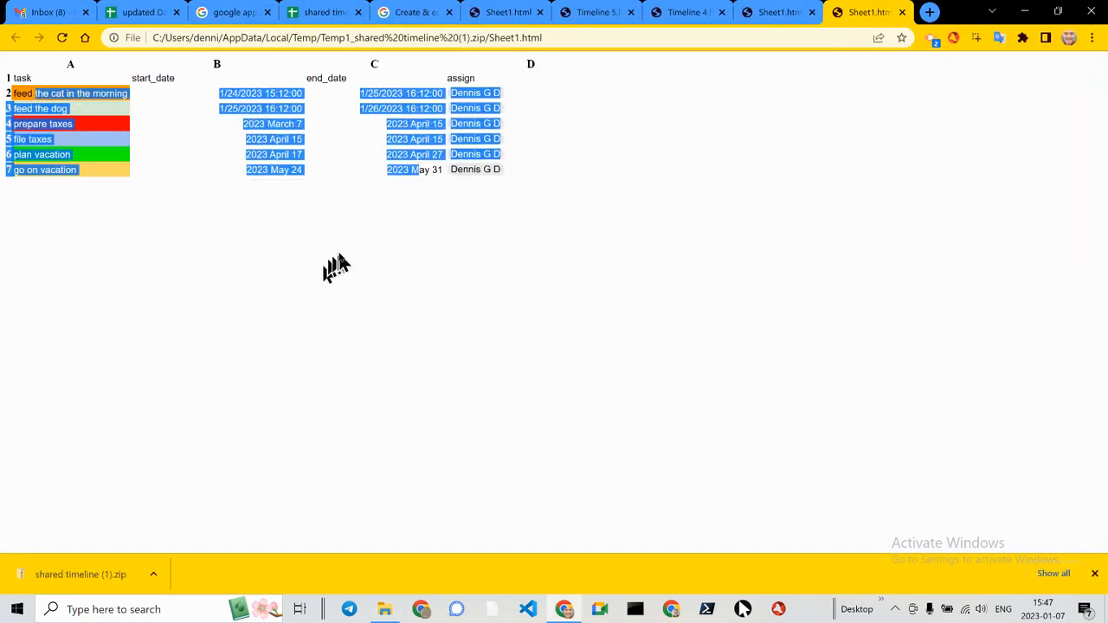
- Return to the shared timeline spreadsheet's quarterly Timeline 8 view in Chrome
click(326, 12)
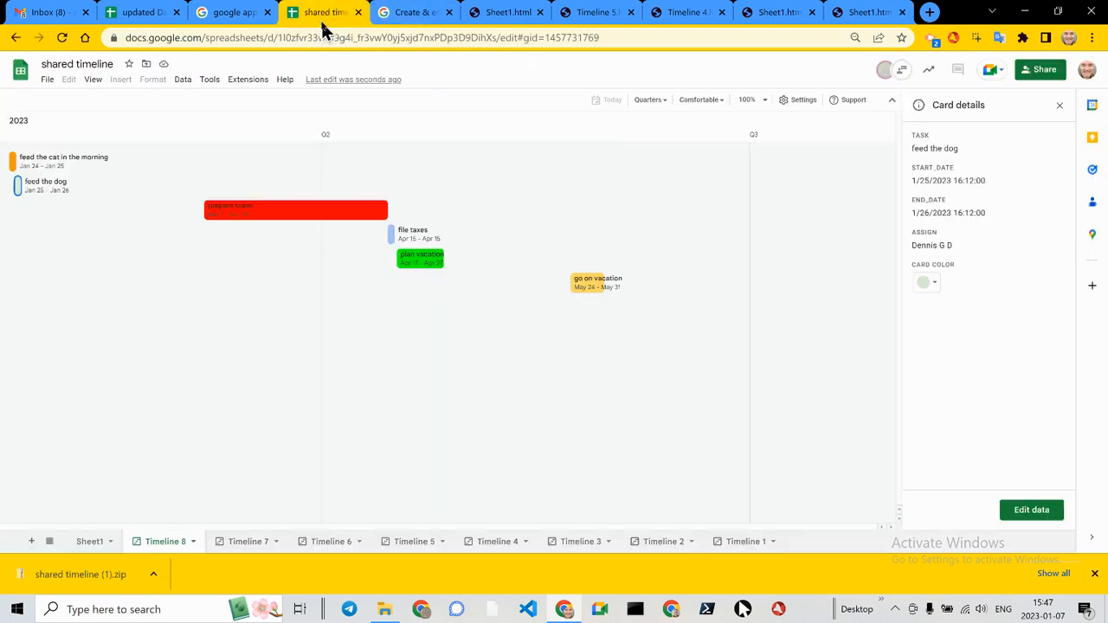
mouse_move(235, 45)
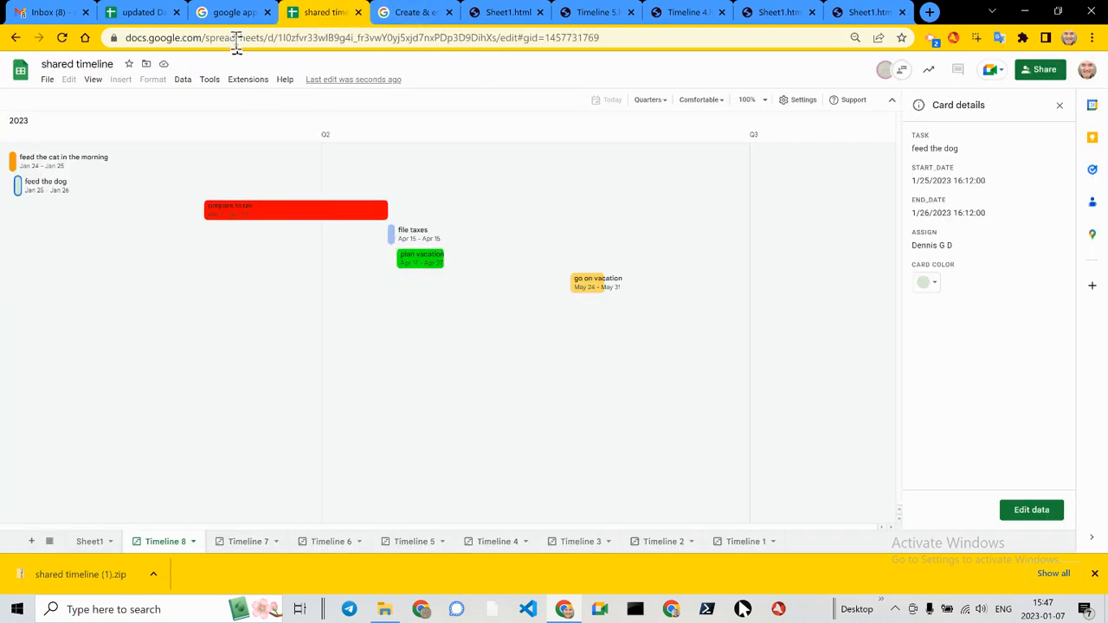
mouse_move(765, 362)
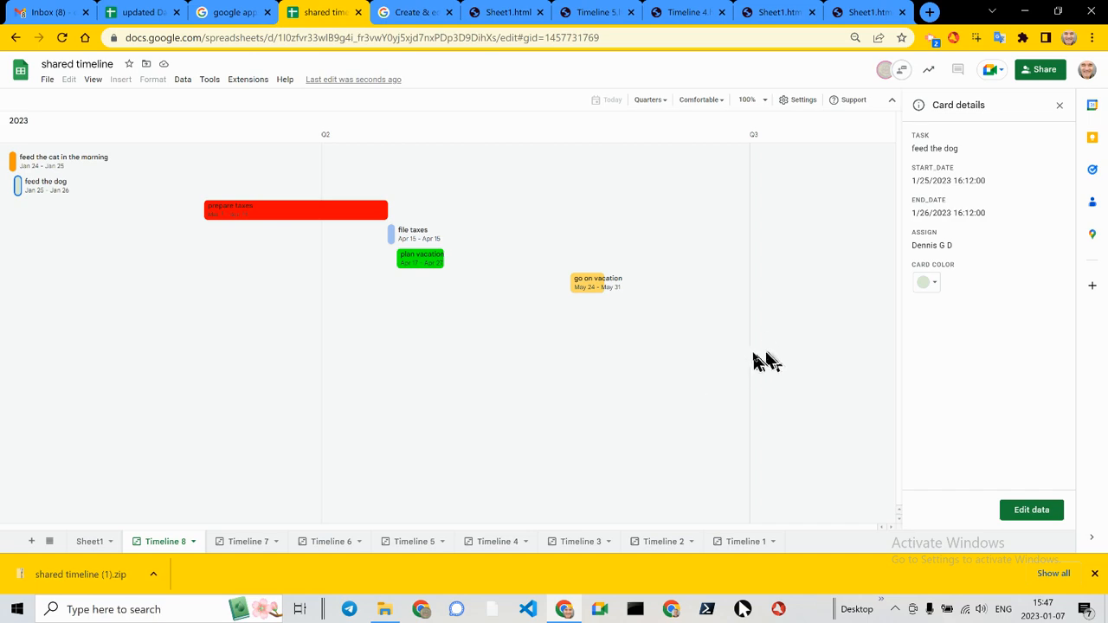
mouse_move(769, 345)
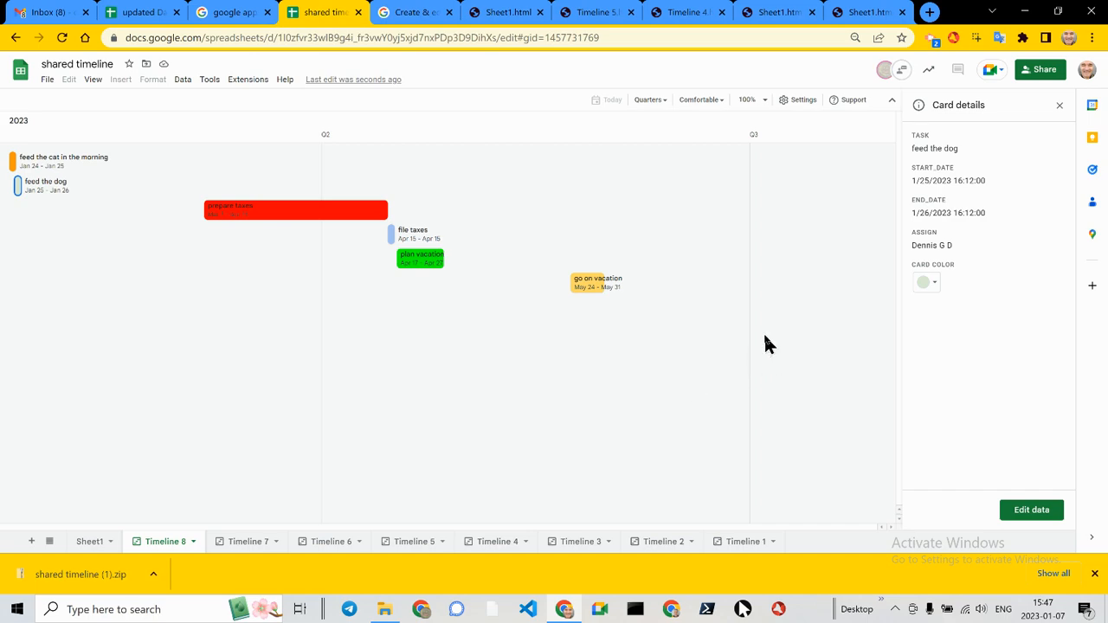